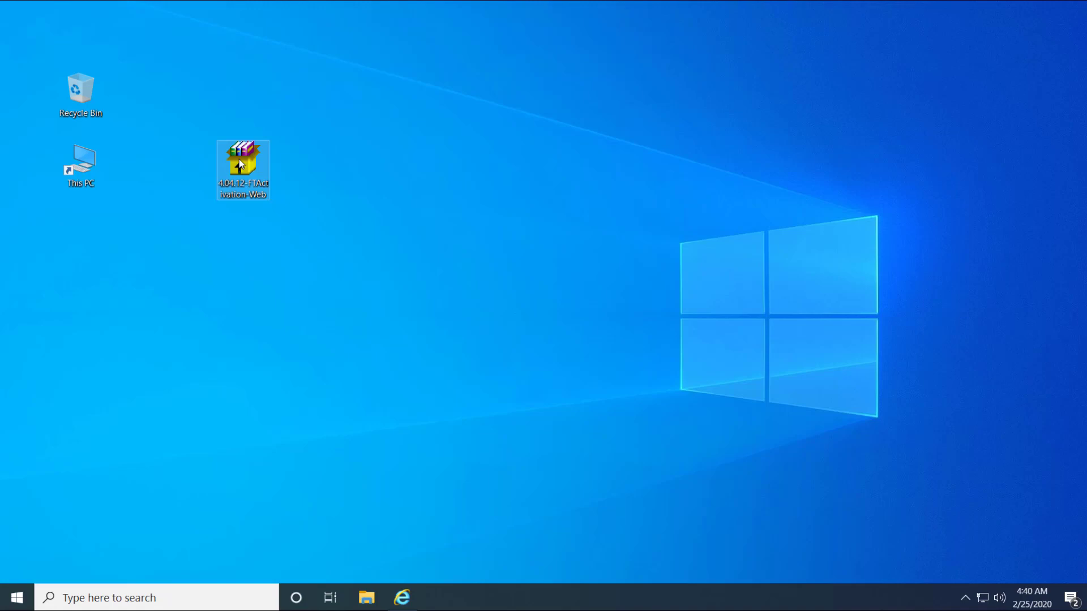
Extract the 4.04.12-FTActivation-Web self-extracting archive to the Desktop destination
double_click(242, 164)
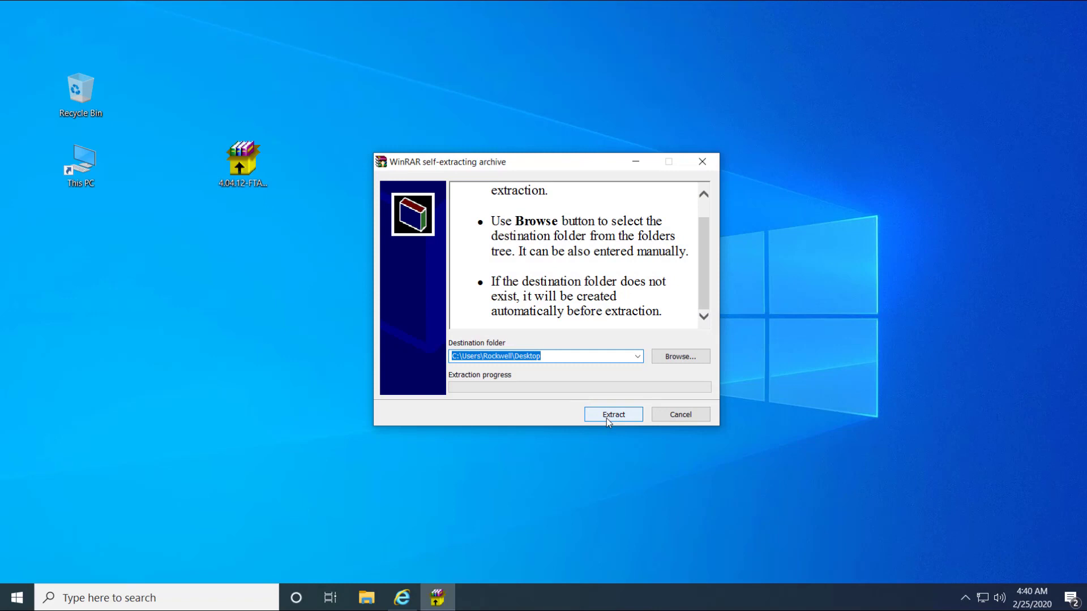
left_click(612, 414)
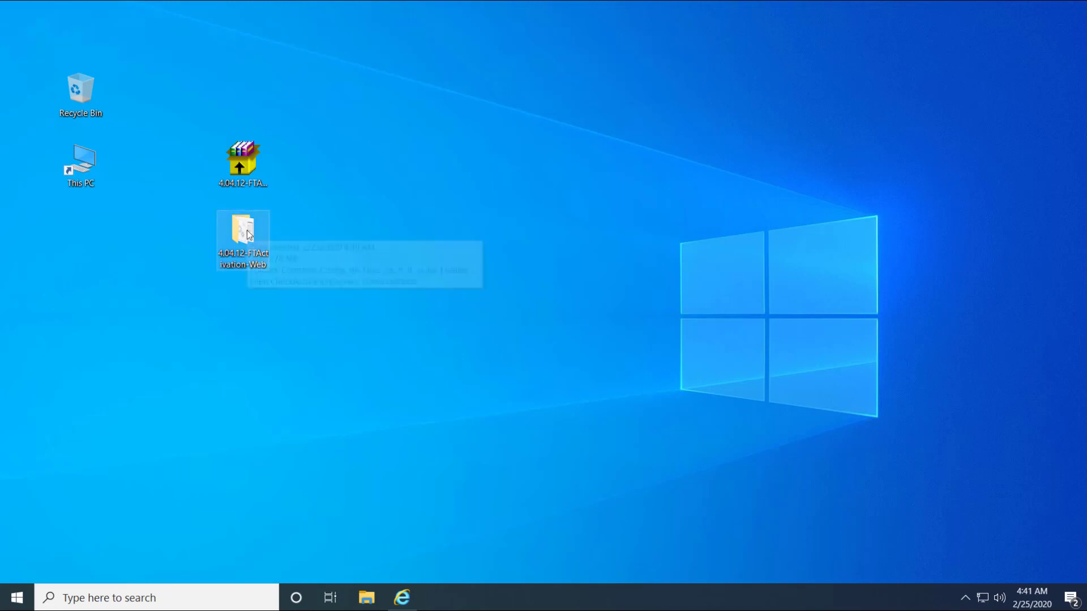
Locate the Setup application inside the extracted 4.04.12-FTActivation-Web folder
double_click(242, 228)
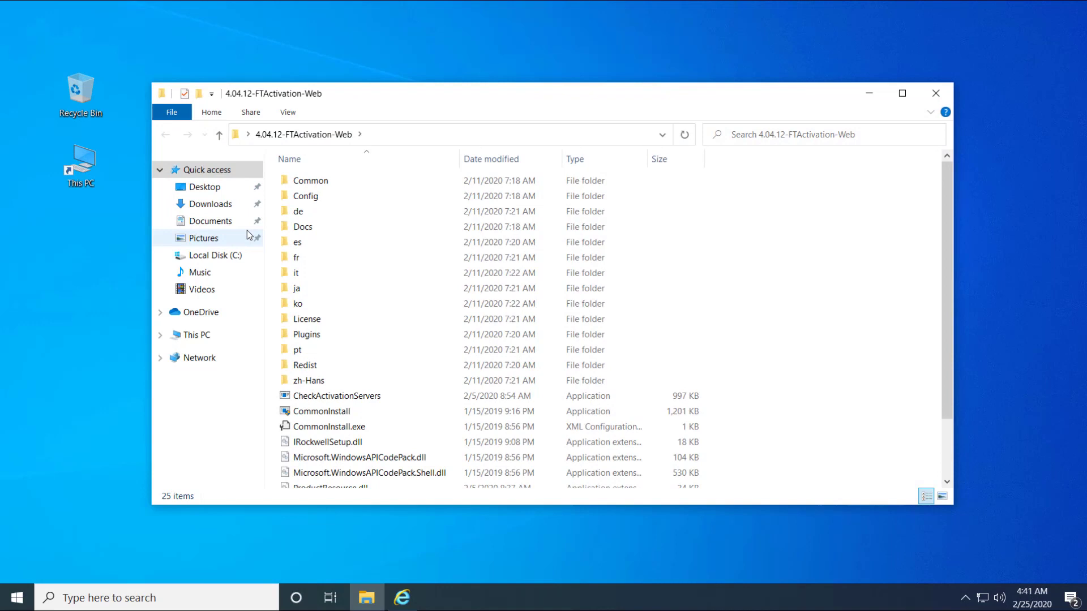
left_click(303, 449)
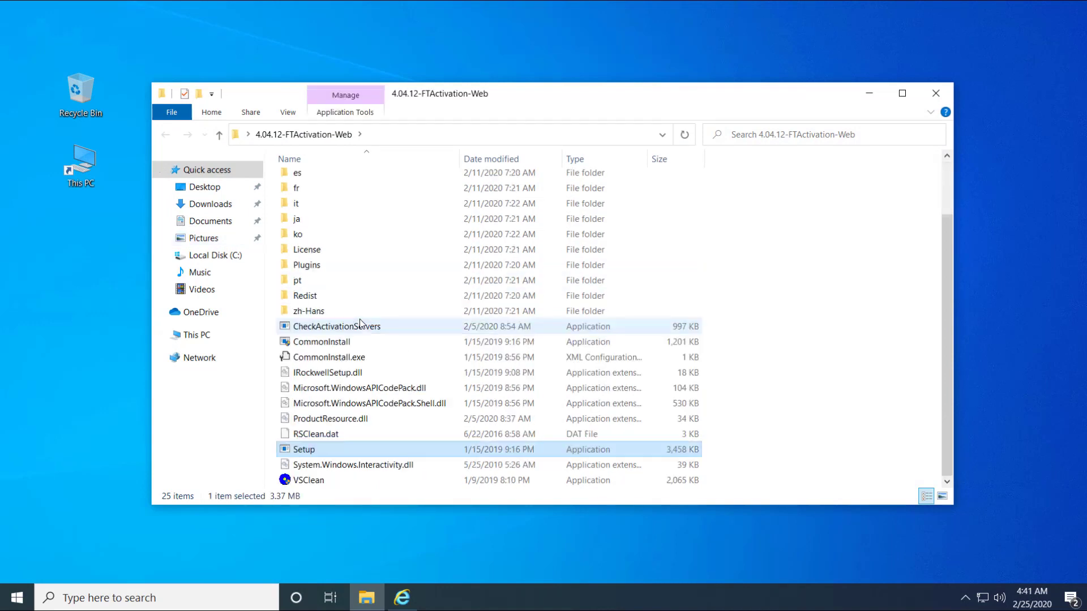
right_click(304, 450)
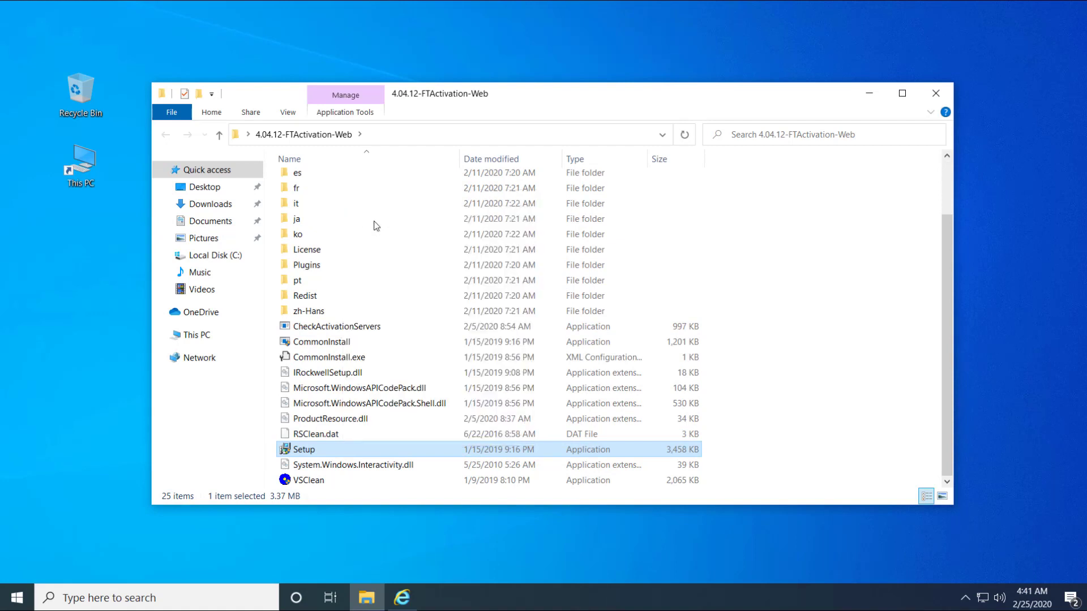
Launch Setup and choose Install now, reaching the End User License Agreements
double_click(303, 449)
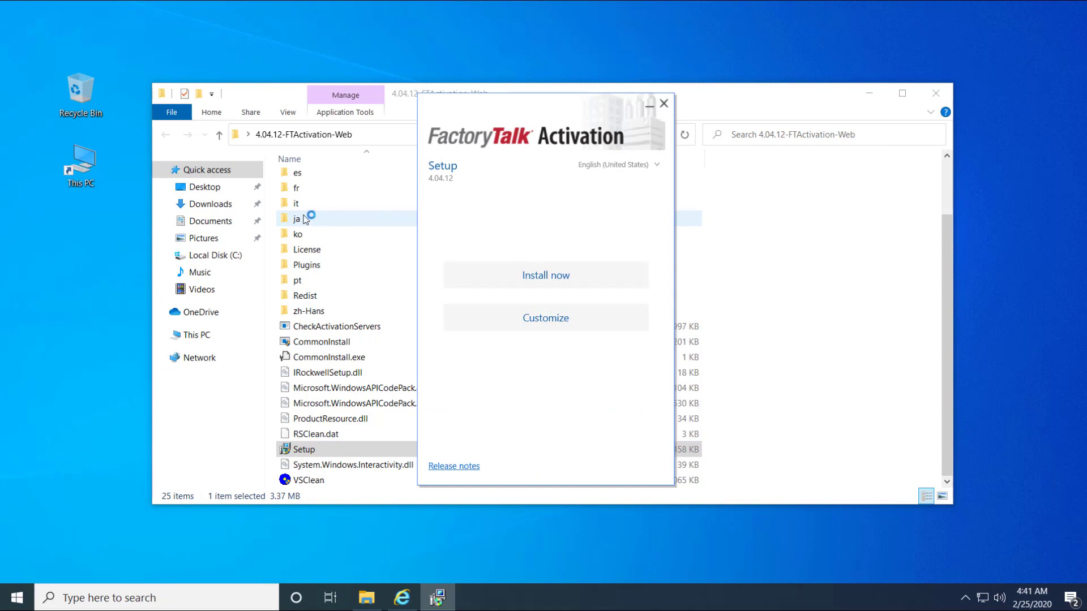
mouse_move(308, 239)
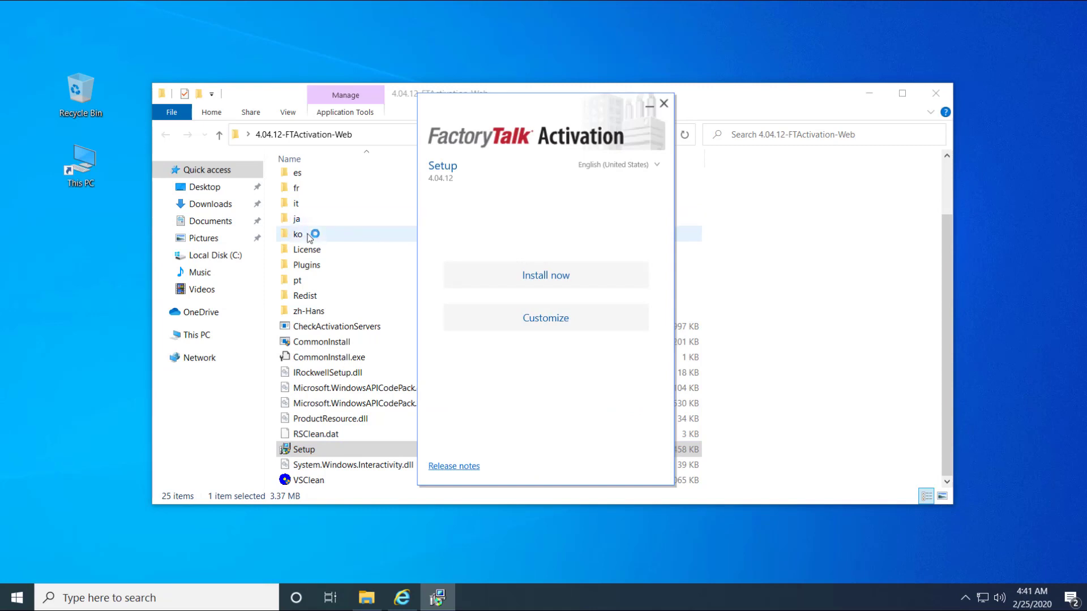
mouse_move(435, 220)
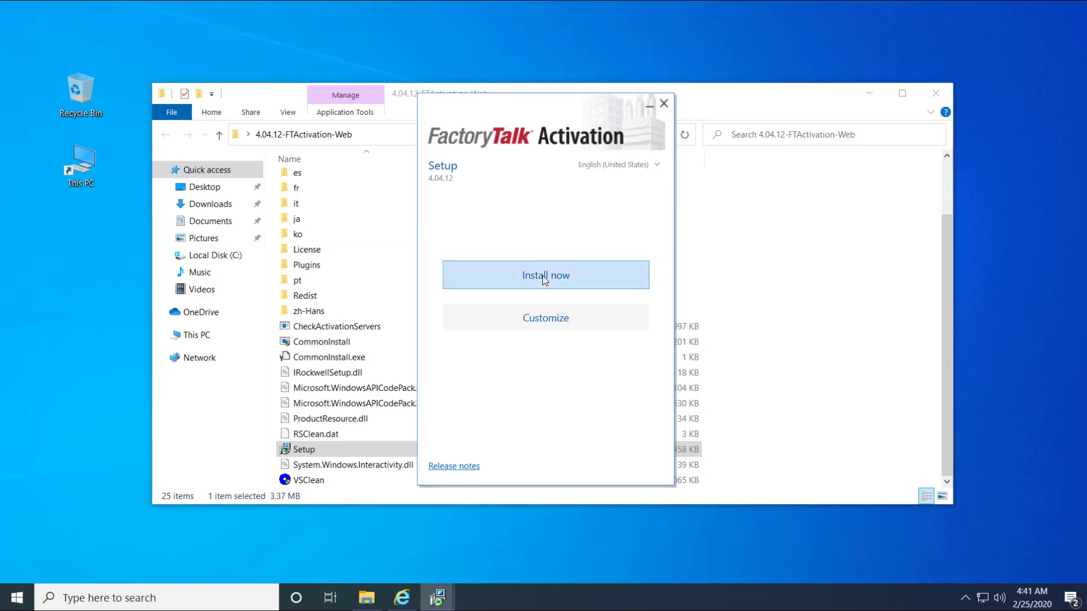
left_click(546, 274)
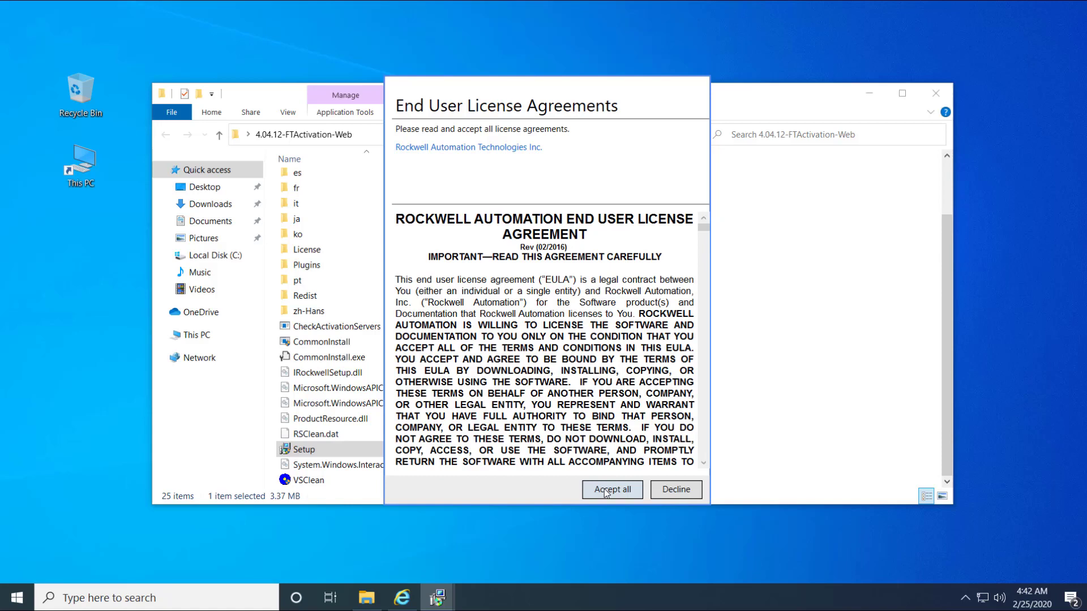
Accept all license agreements, let the install finish, and close the completed setup
left_click(612, 489)
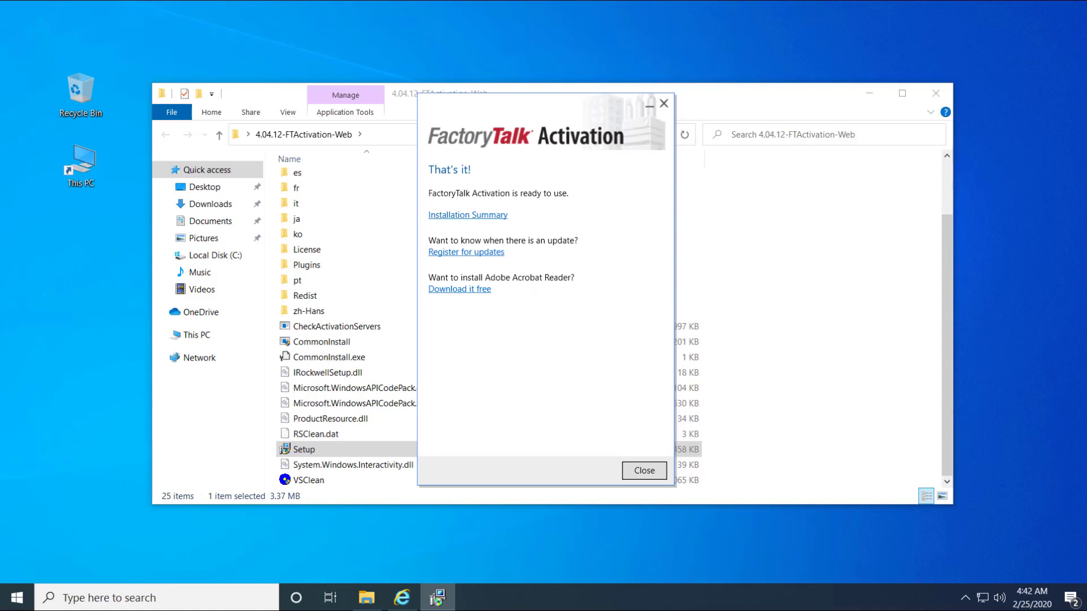
mouse_move(668, 376)
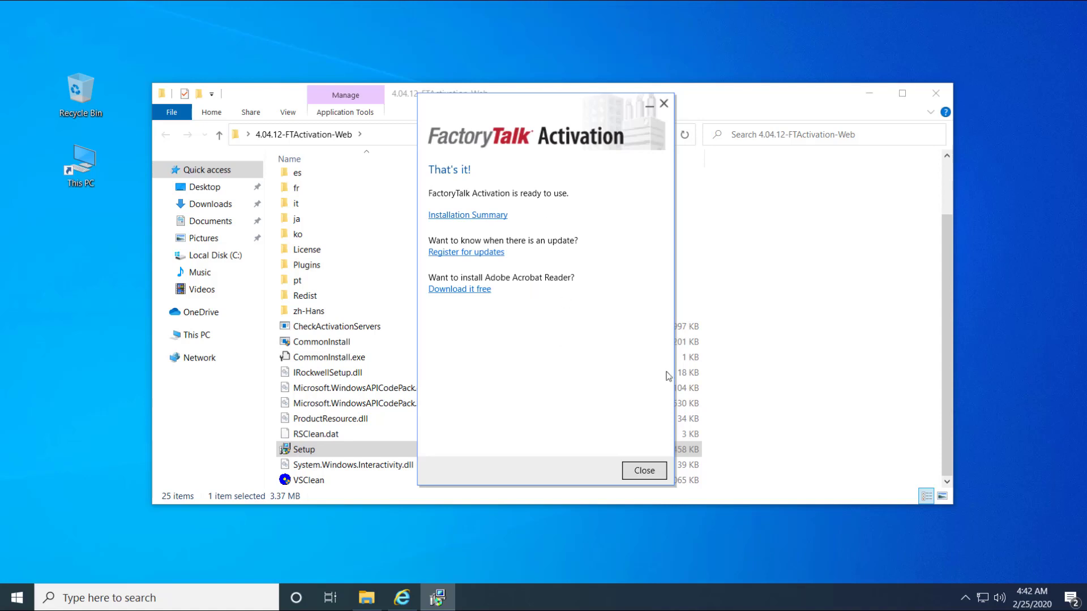
left_click(643, 471)
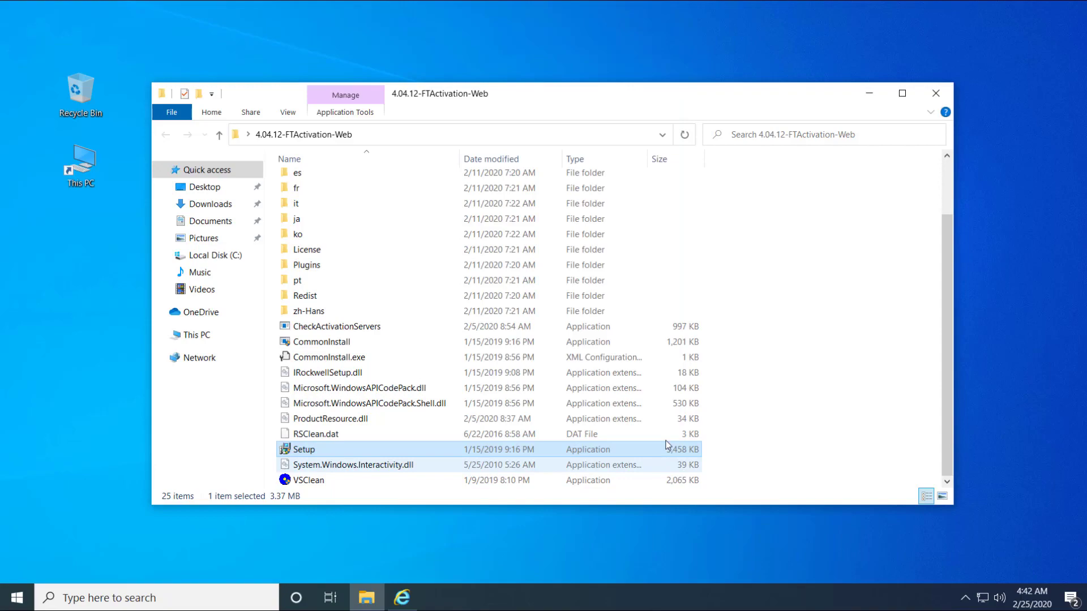